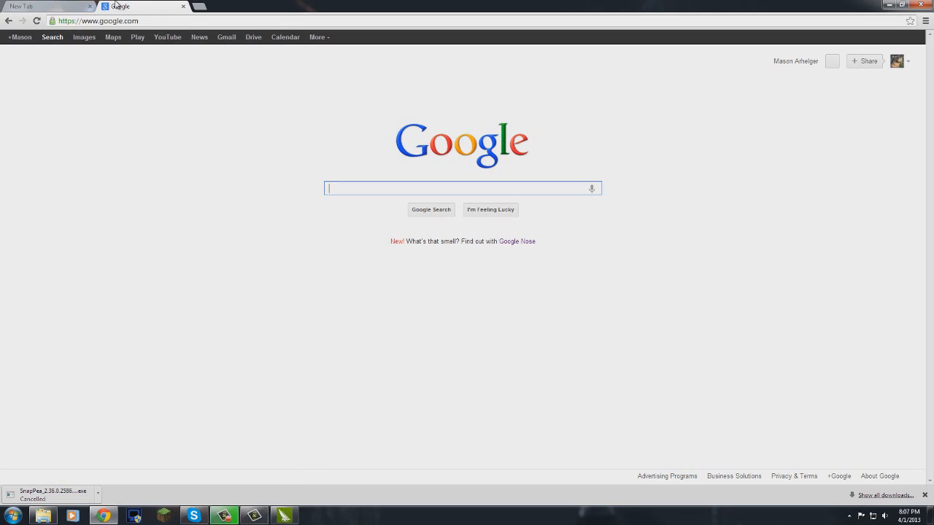
mouse_move(300, 249)
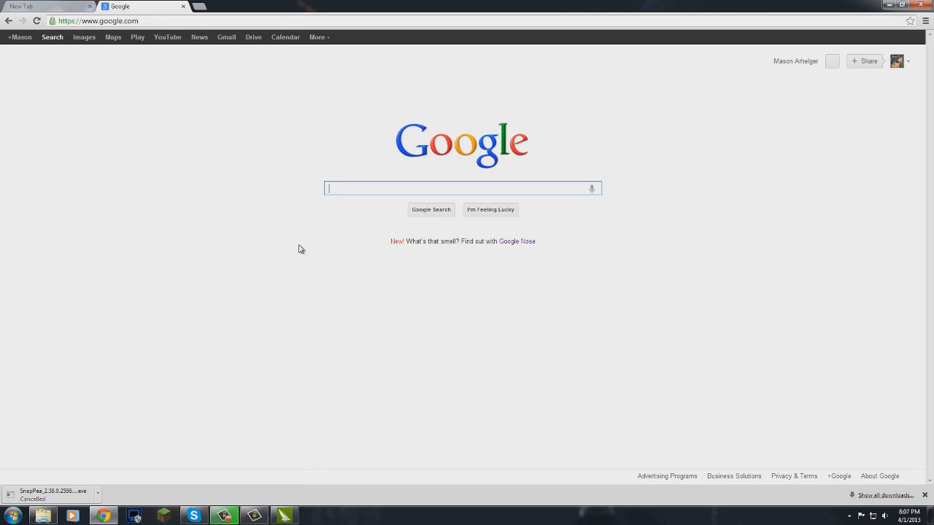
Search for SnapPea, reach snappea.com, and cancel the extra SnapPea installer download
text(s)
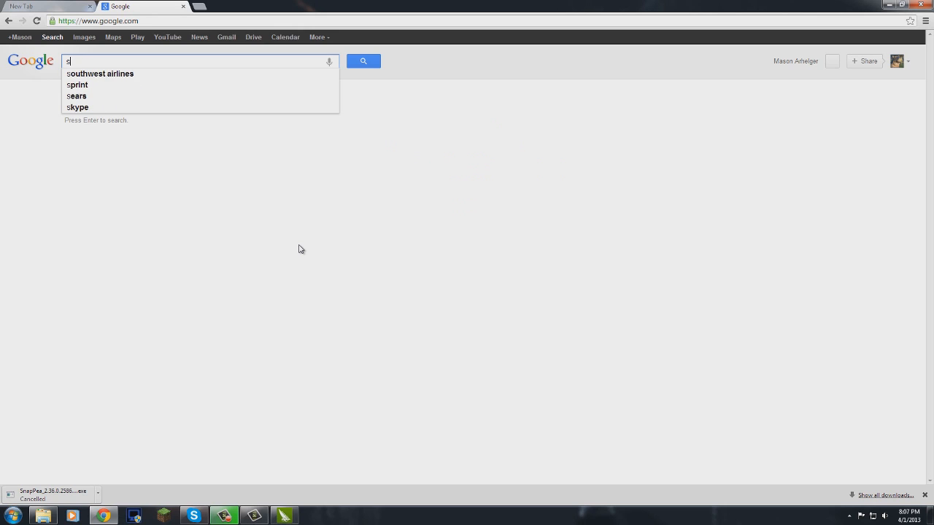
text(nap)
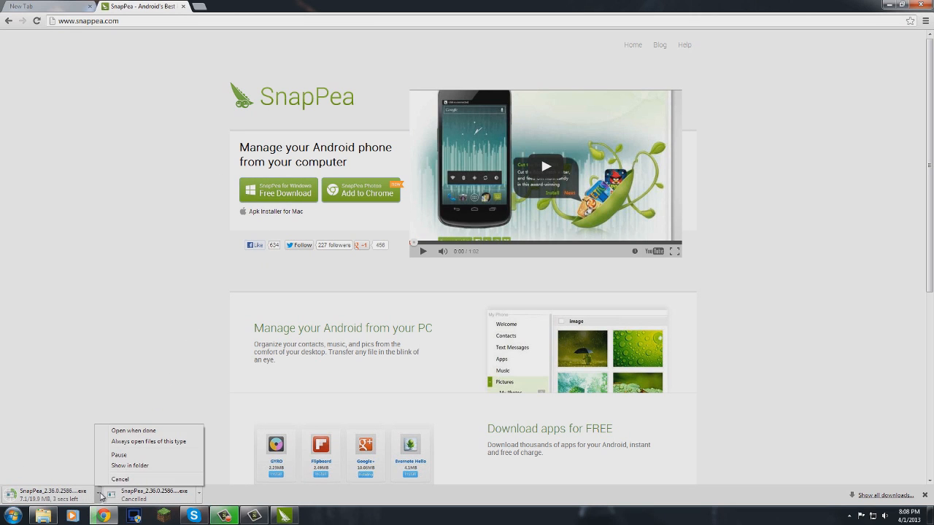
click(119, 479)
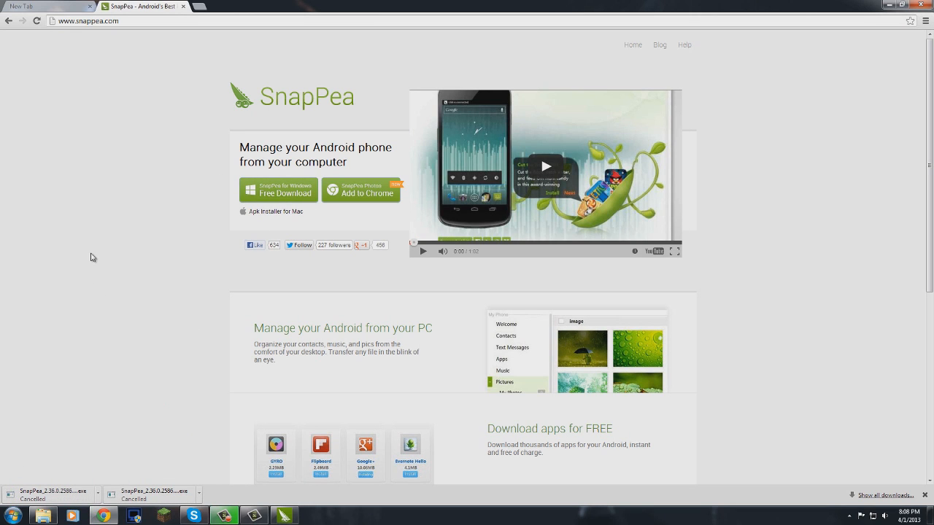
Switch browser tabs and bring up SnapPea showing the DROID RAZR HD welcome page
click(48, 6)
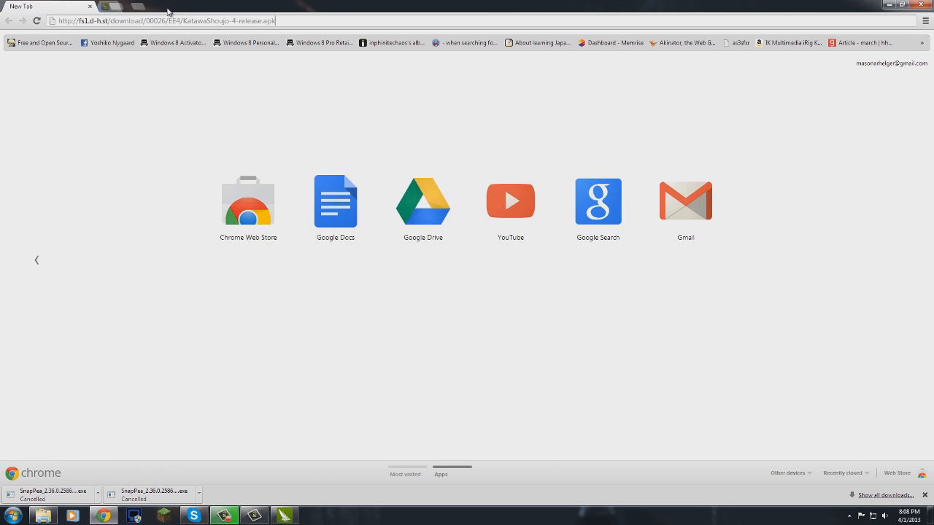
click(284, 516)
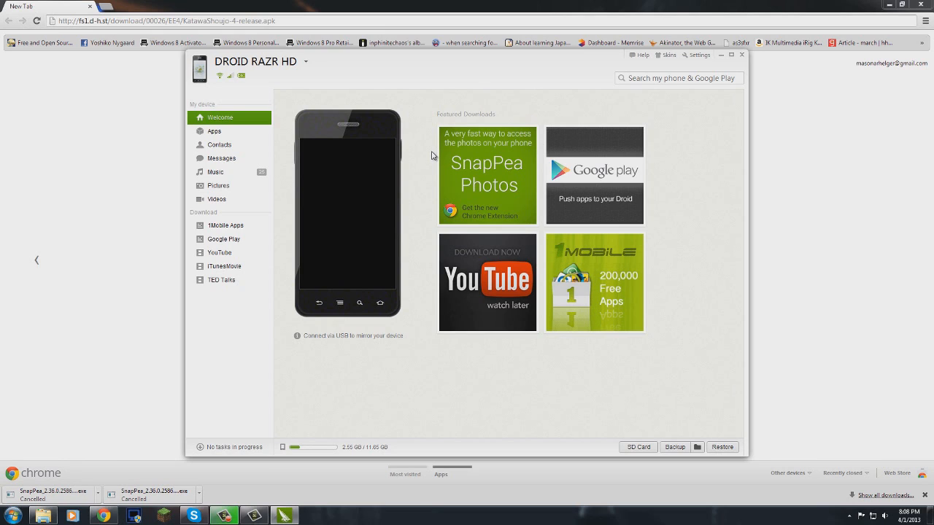
mouse_move(388, 152)
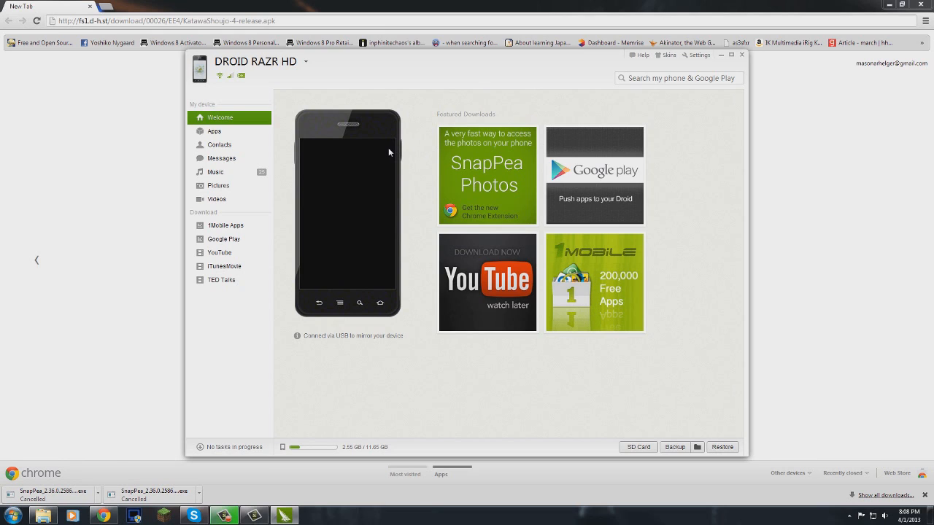
mouse_move(409, 149)
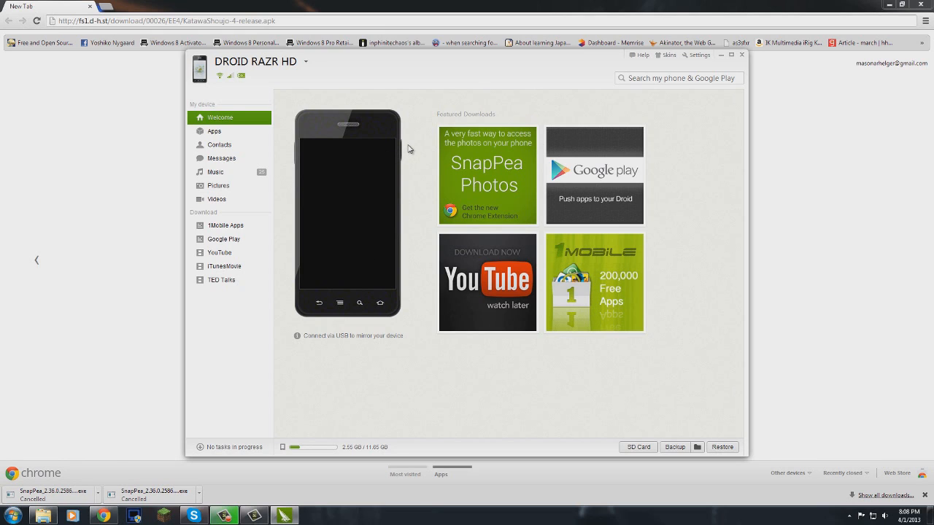
mouse_move(346, 153)
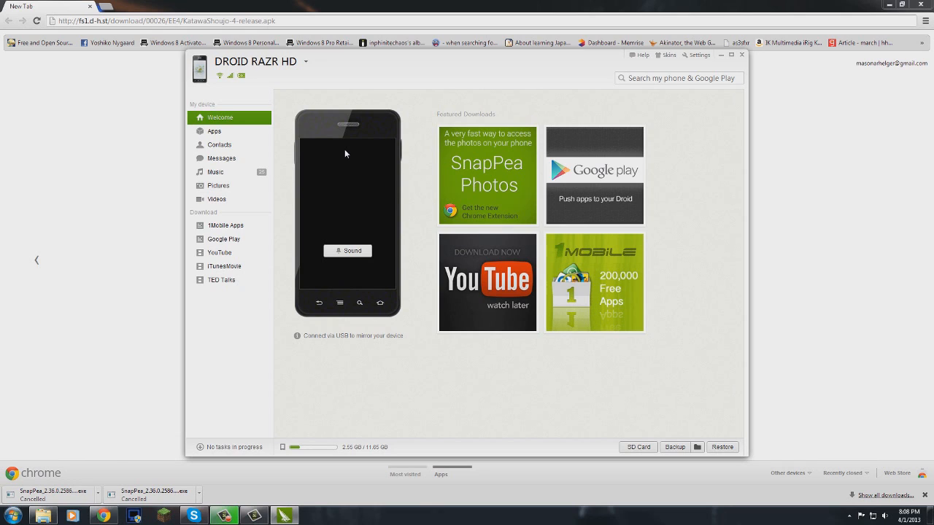
mouse_move(408, 191)
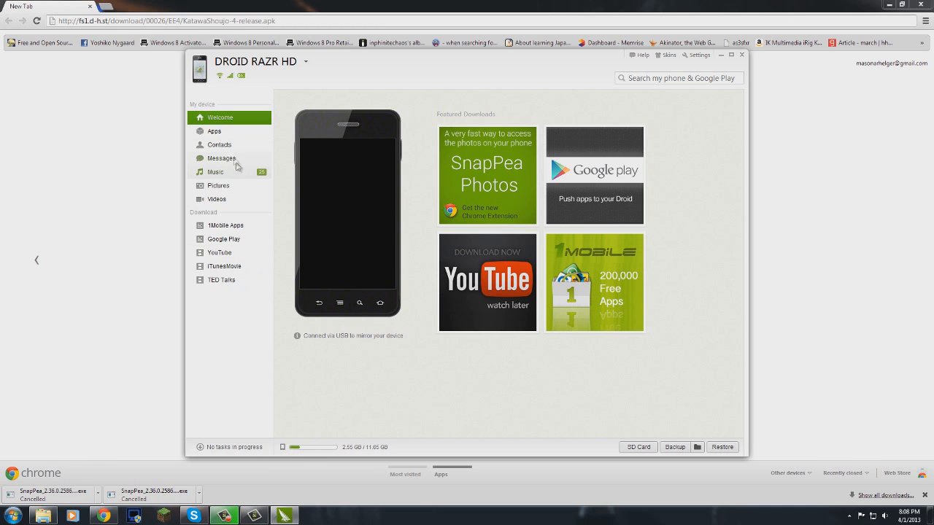
click(214, 131)
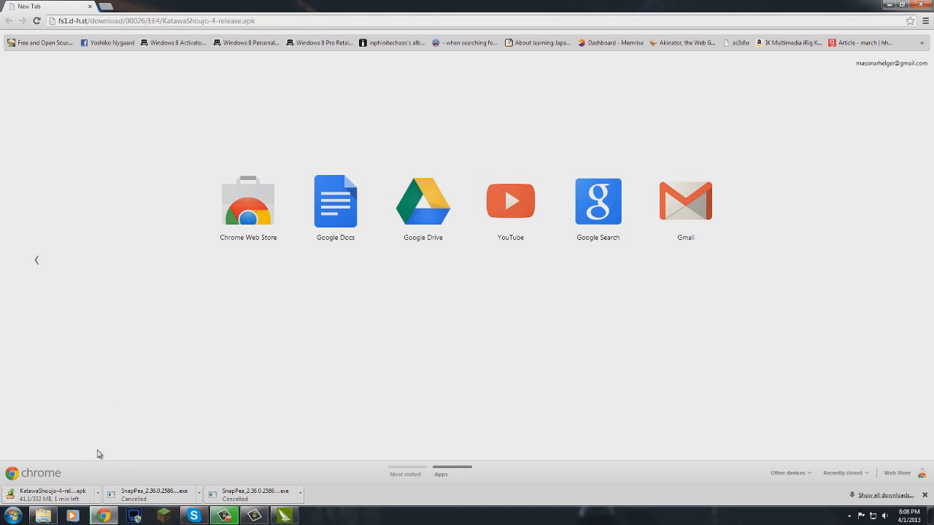
mouse_move(84, 504)
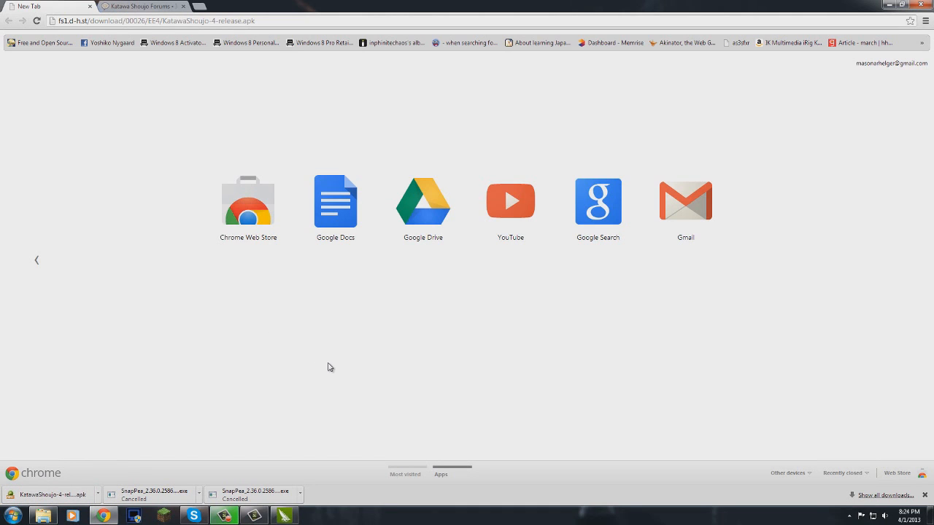
mouse_move(192, 427)
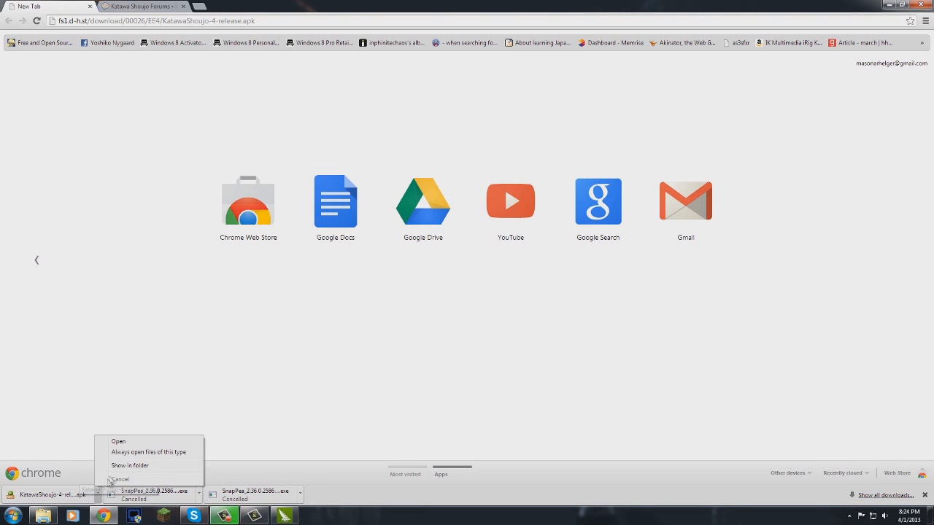
Show the finished APK in Downloads and open KatawaShoujo-4-release in SnapPea's installer
click(130, 465)
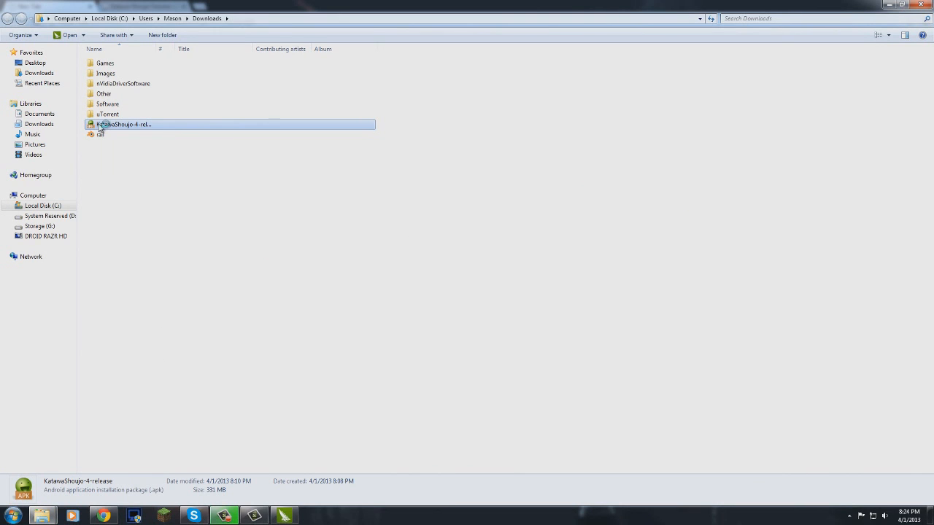
double_click(124, 124)
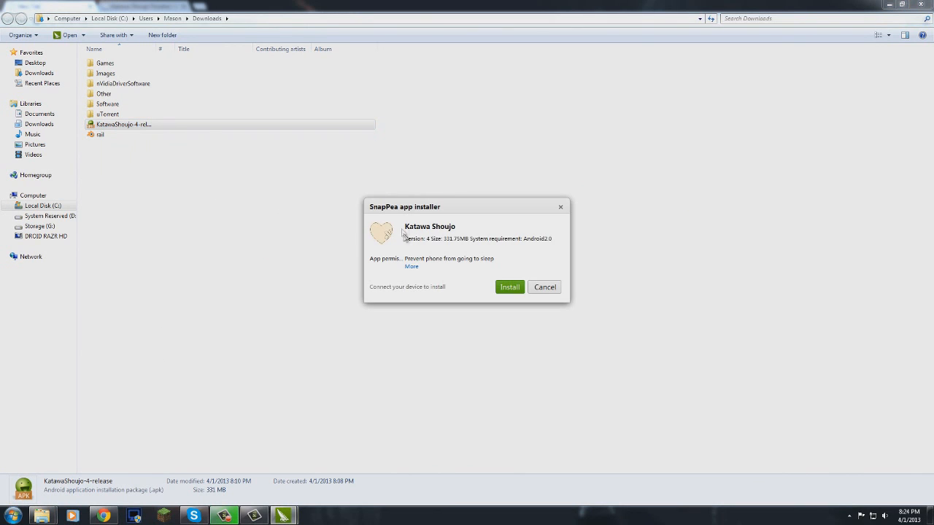
mouse_move(311, 204)
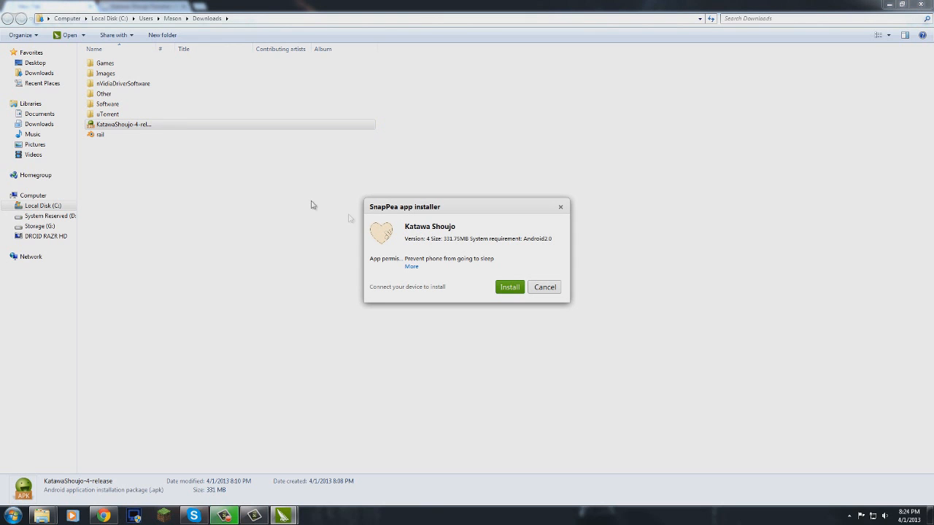